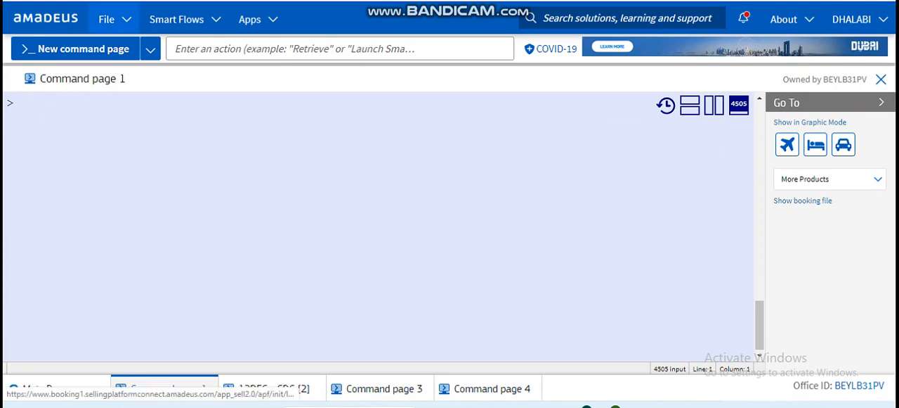
- Browse the file actions and office Smart Flows lists, running and stopping the APIS smart flow
click(107, 20)
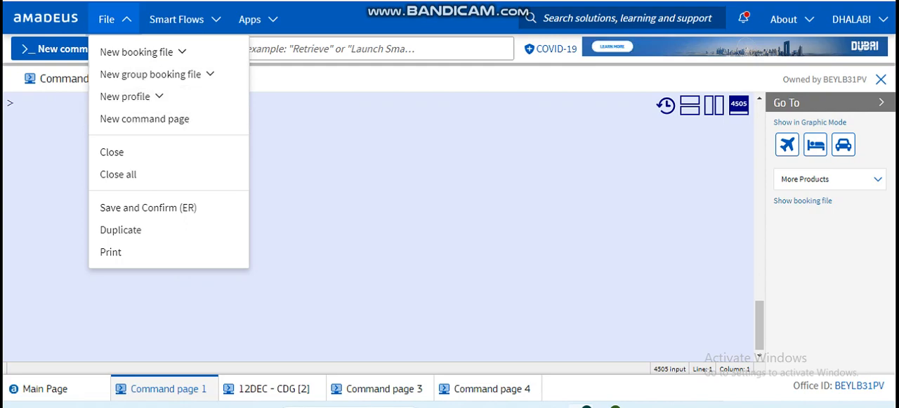
mouse_move(144, 118)
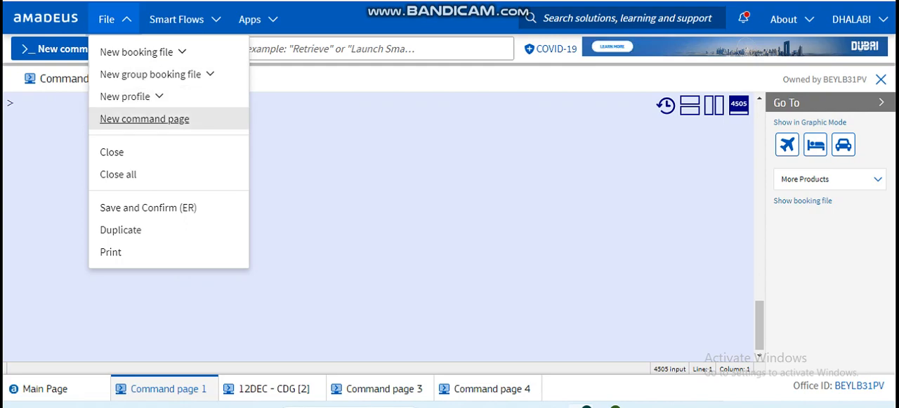
mouse_move(121, 229)
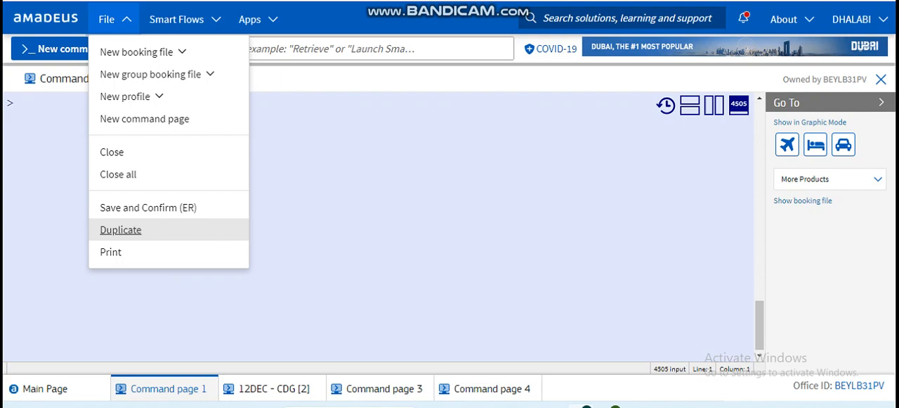
mouse_move(147, 208)
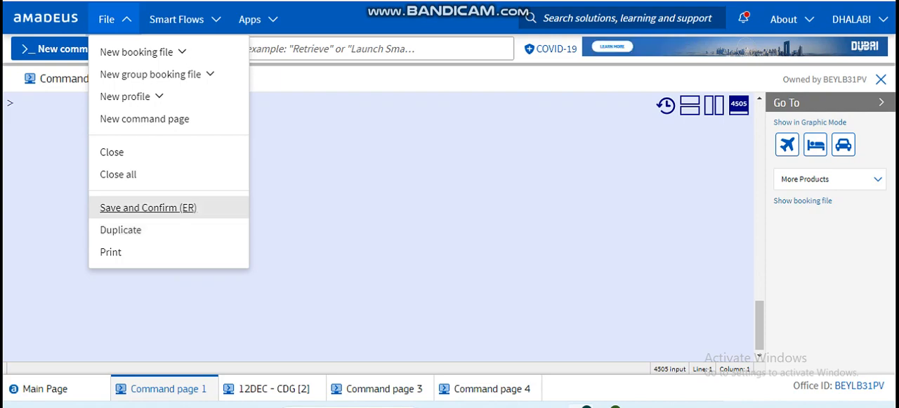
mouse_move(113, 152)
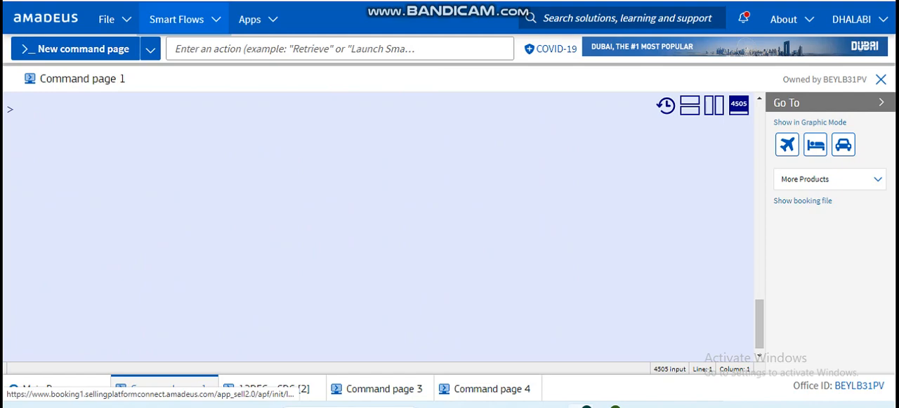
click(177, 20)
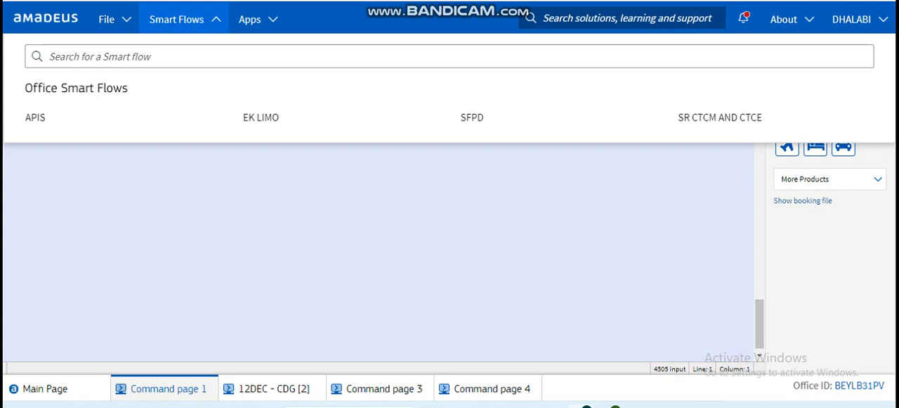
mouse_move(33, 118)
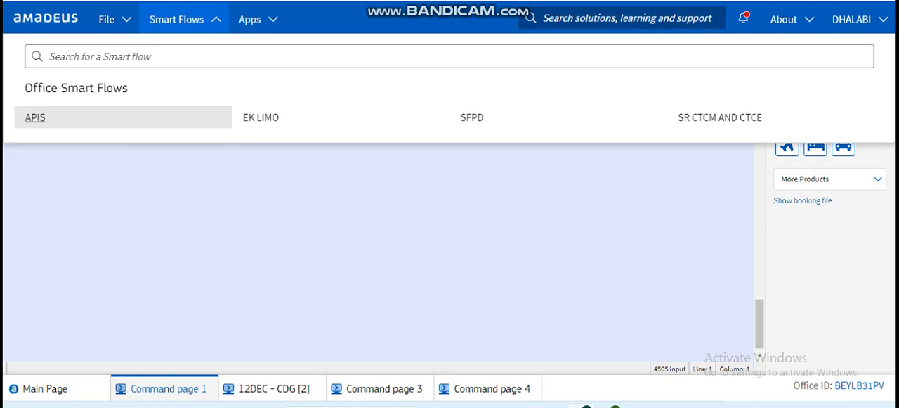
click(35, 117)
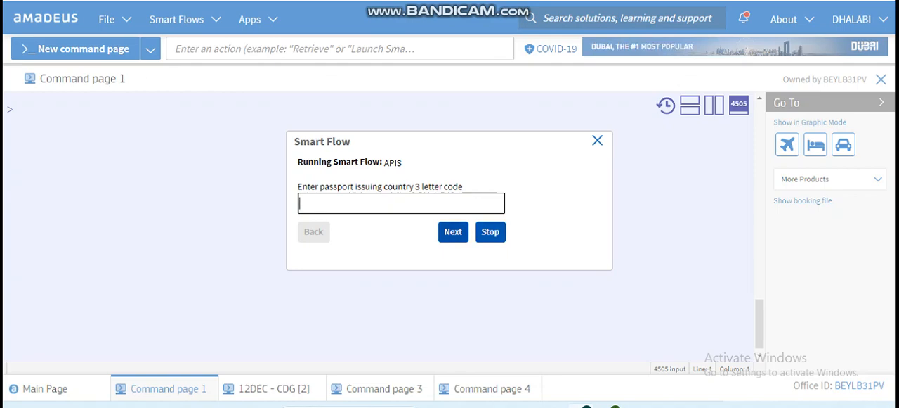
click(489, 230)
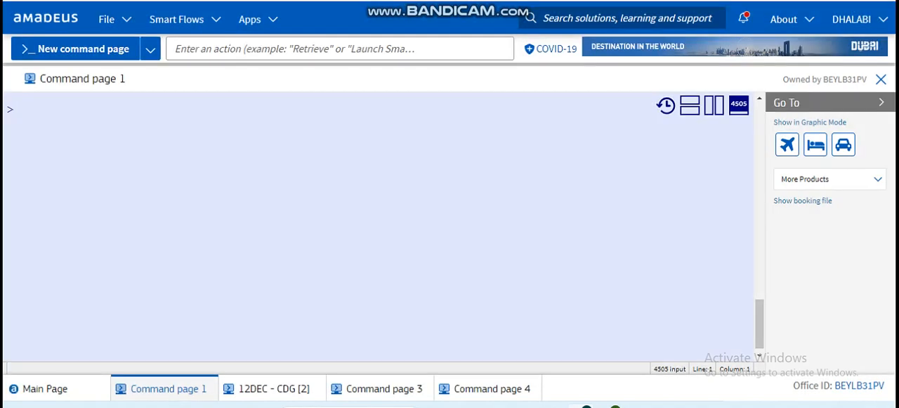
- Stop the SR CTCM AND CTCE smart flow and review the list of available apps
click(177, 19)
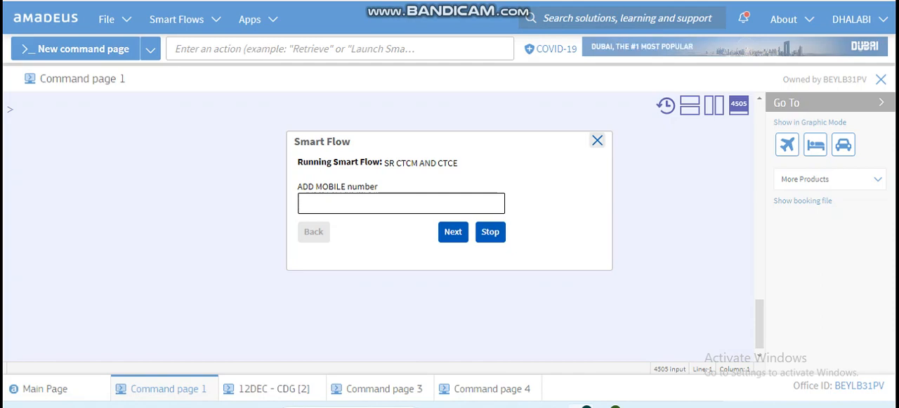
click(489, 232)
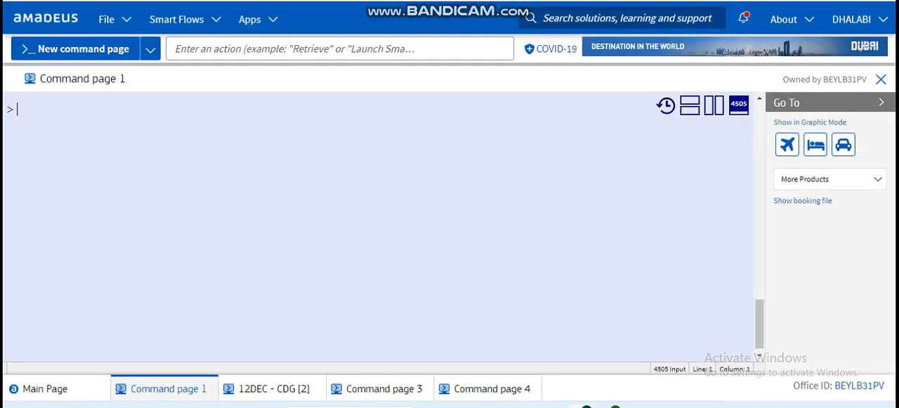
click(250, 20)
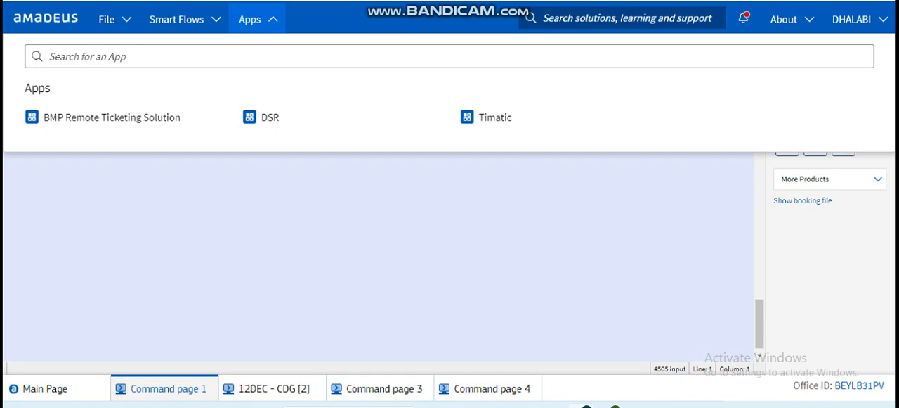
mouse_move(495, 117)
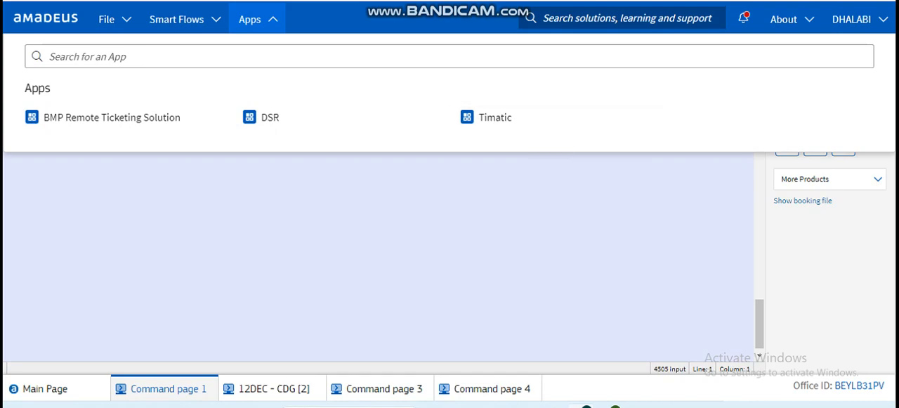
click(251, 19)
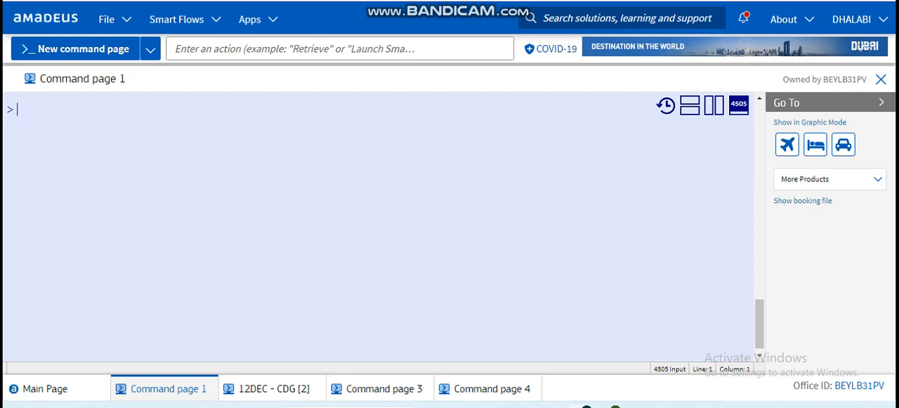
- Search support for 'fxr' and open 'How to price a PNR by cabin (Cryptic)'
click(621, 17)
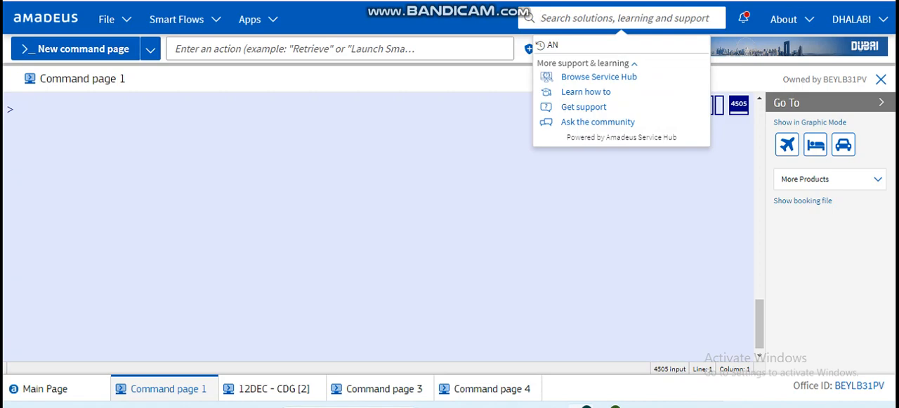
text(fxr)
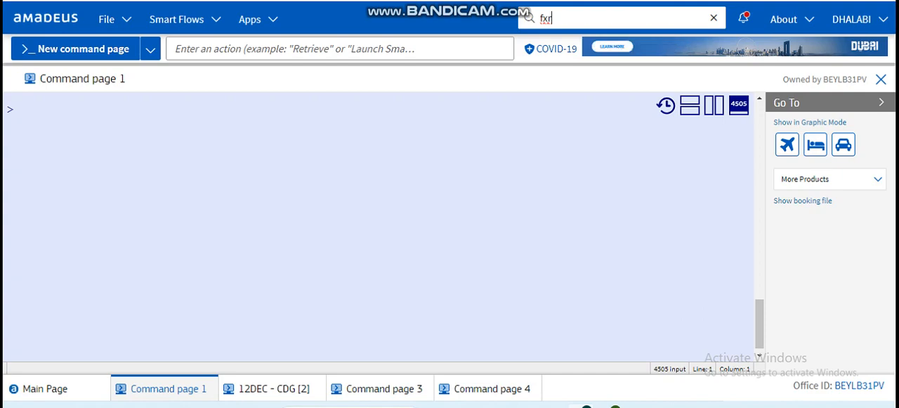
click(621, 17)
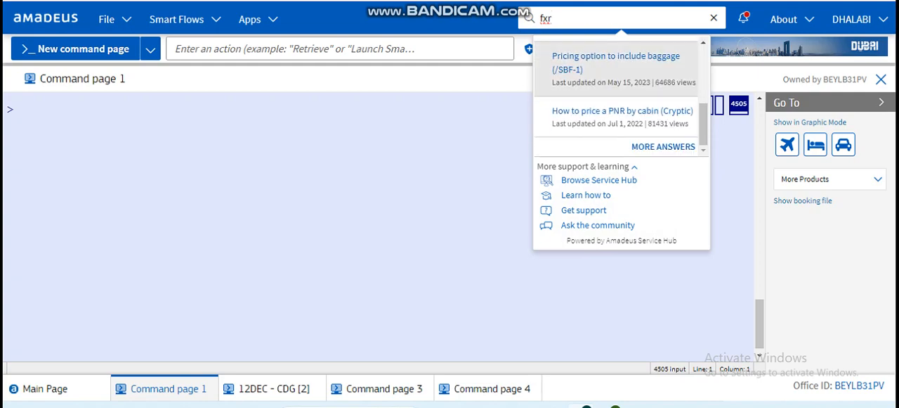
text(l)
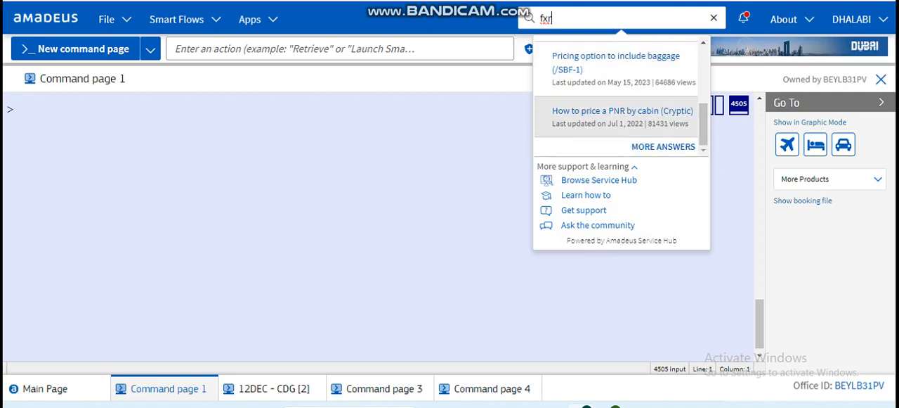
click(621, 110)
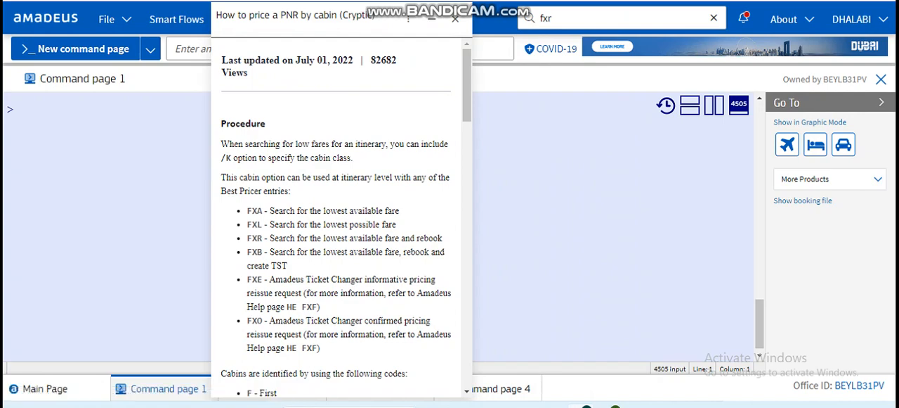
- Read through the pricing-by-cabin article and close it
scroll(down, 3)
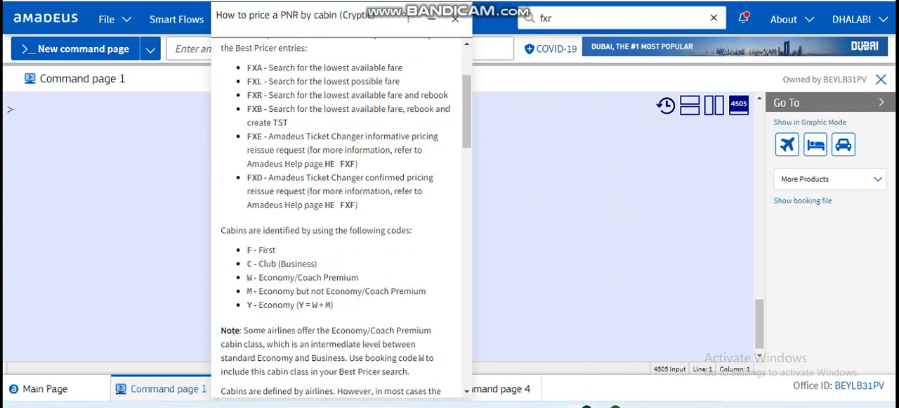
scroll(down, 3)
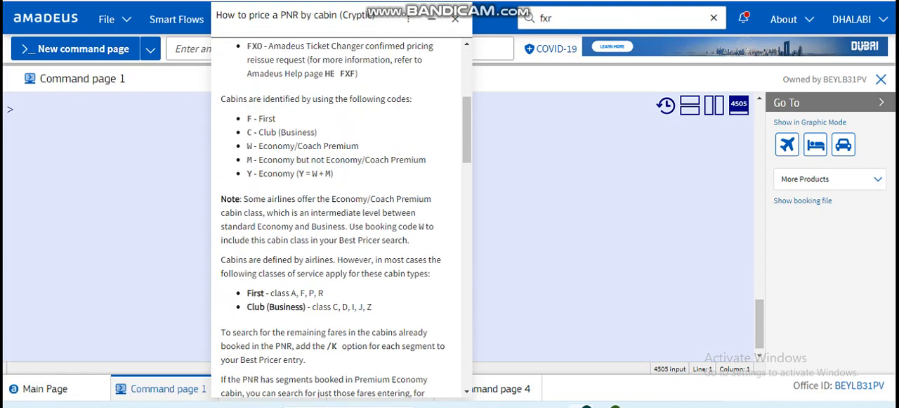
scroll(up, 3)
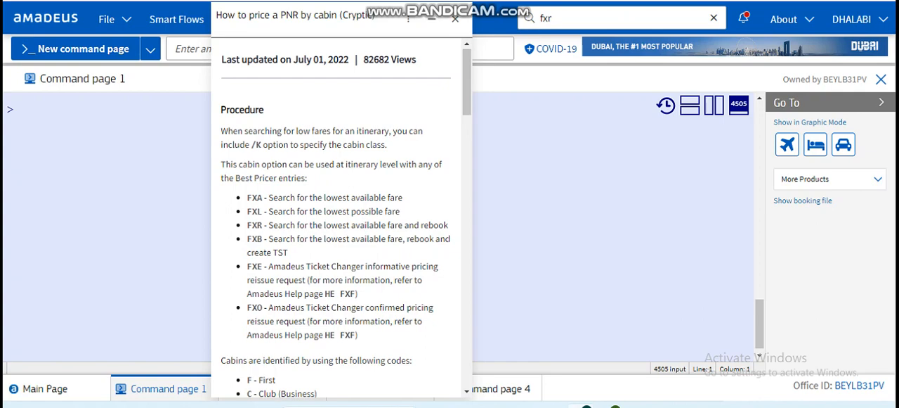
scroll(down, 3)
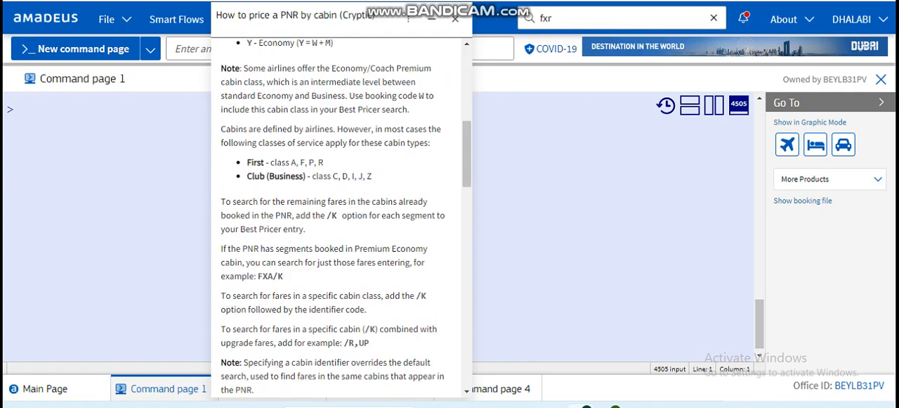
click(455, 19)
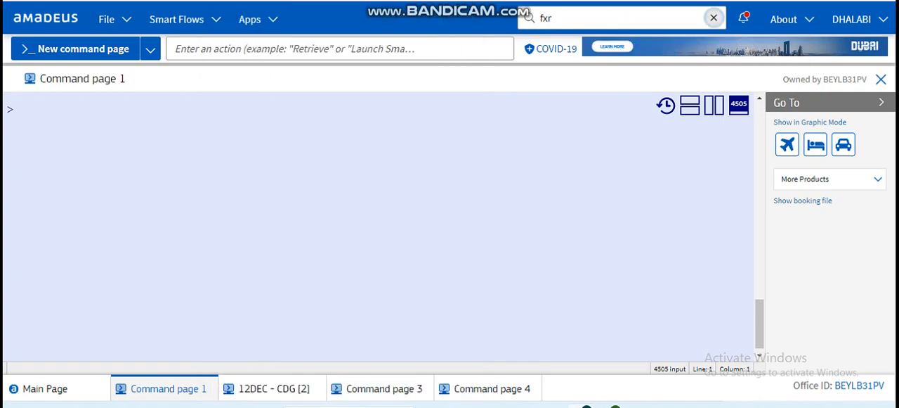
- Run HE FXR and read through the Best Pricer rebooking help page
click(714, 17)
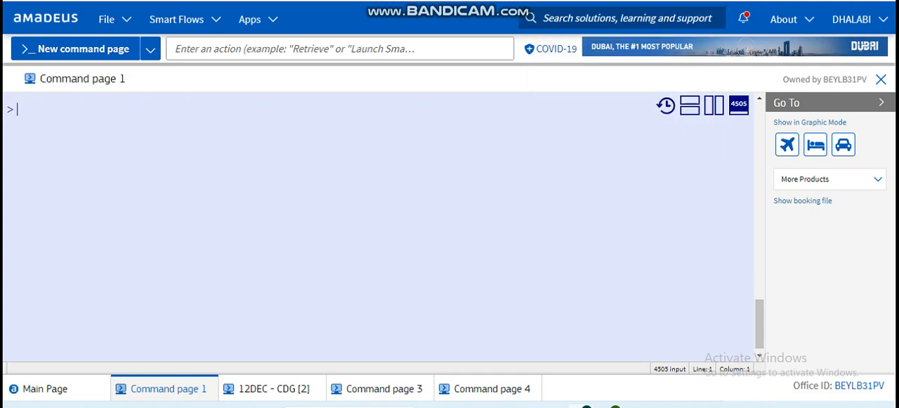
text(HE)
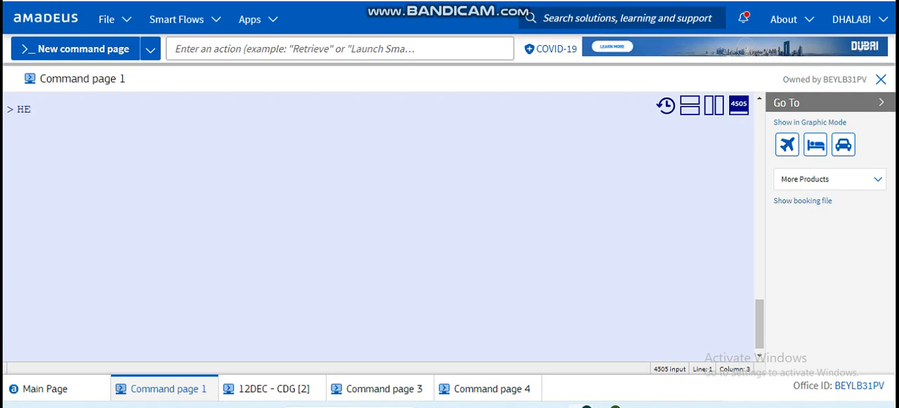
text(FXR)
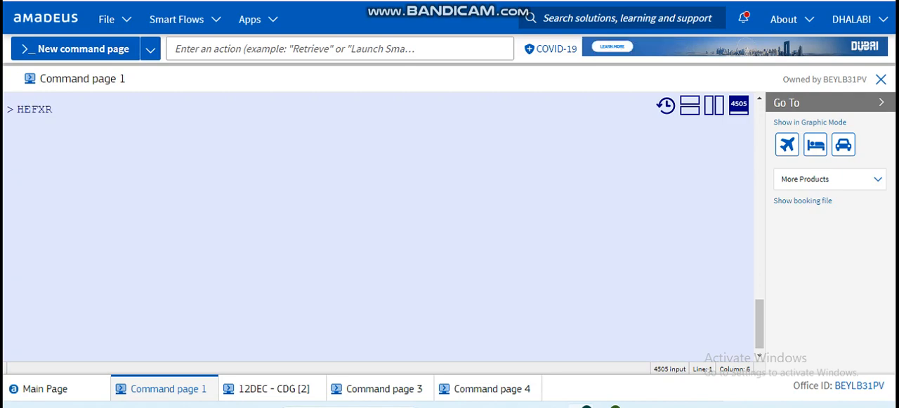
key(Return)
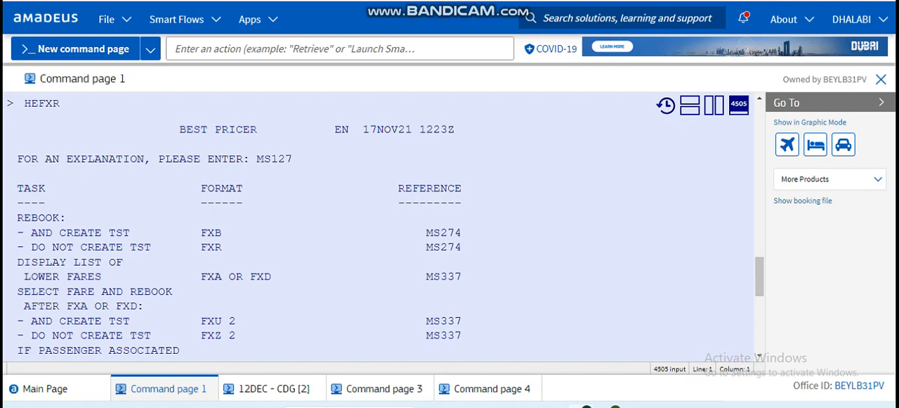
scroll(down, 3)
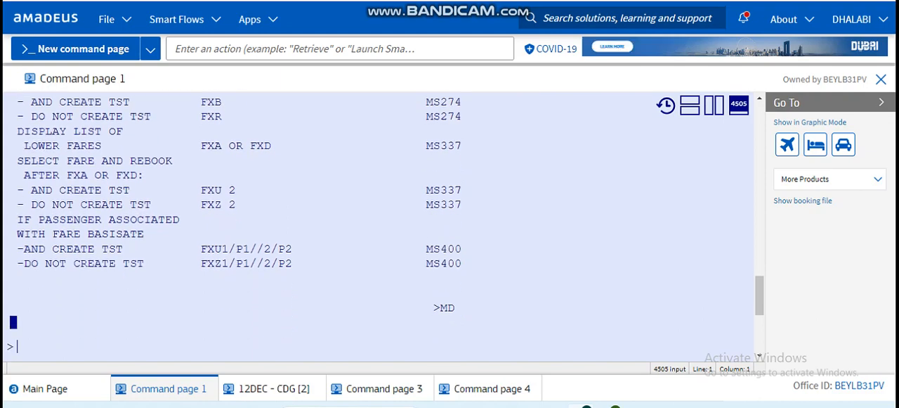
scroll(up, 3)
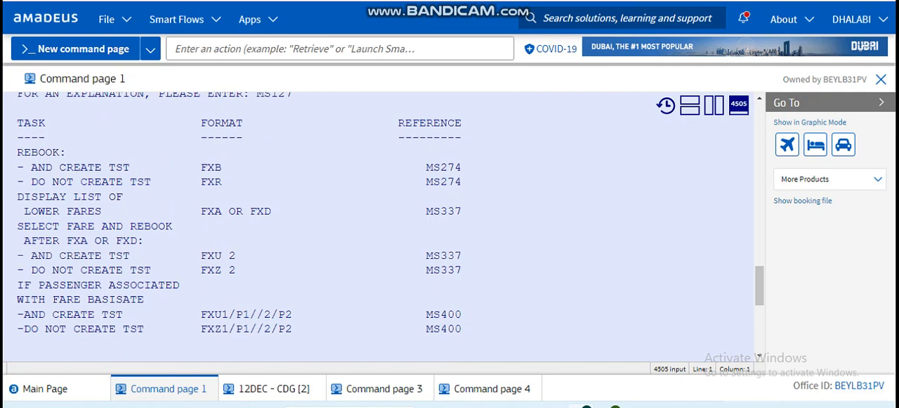
- Select the FXR help entry and look up the MS274 automatic rebooking reference page
double_click(211, 181)
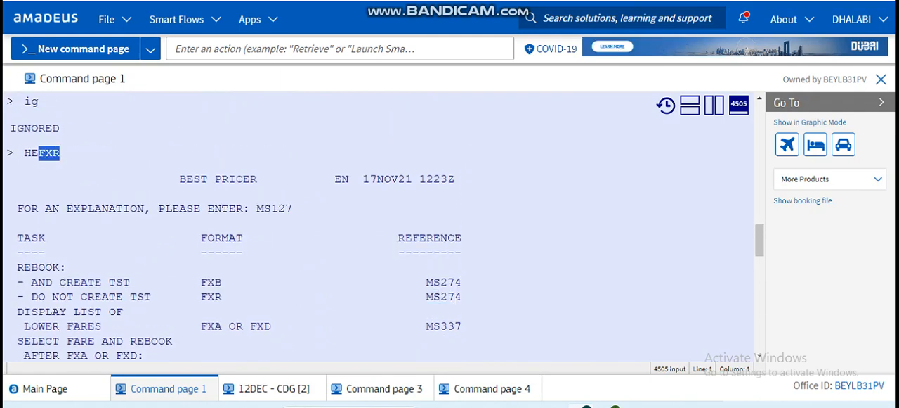
scroll(down, 3)
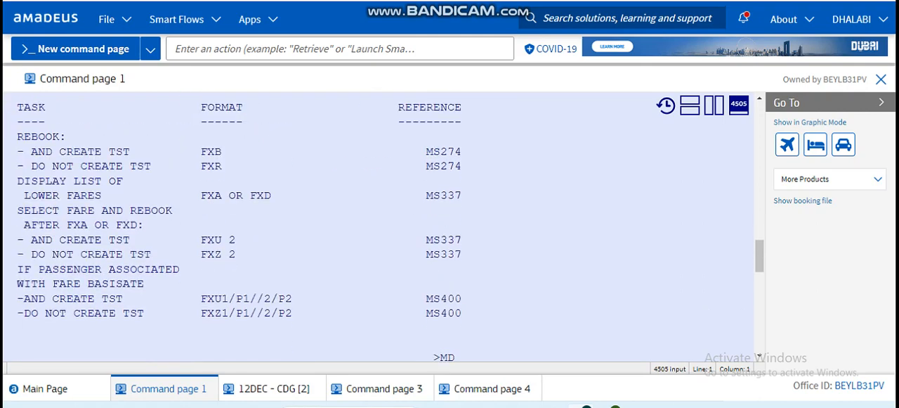
double_click(211, 166)
text(MS274)
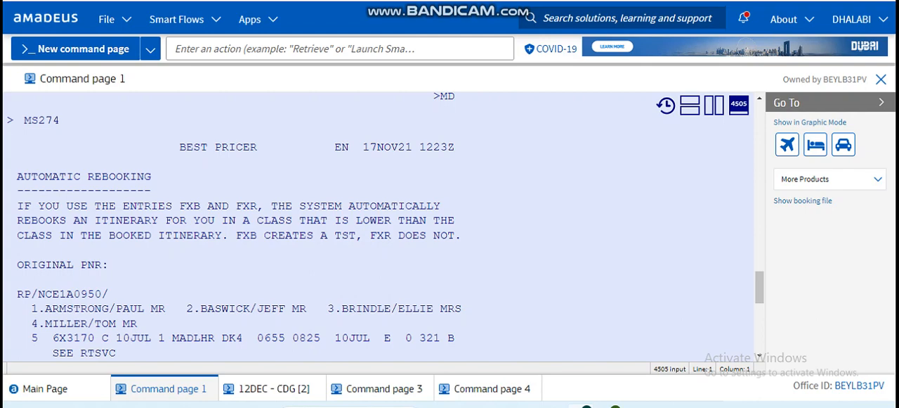
- Review the About information options and the user account menu with password and sign-out
scroll(down, 3)
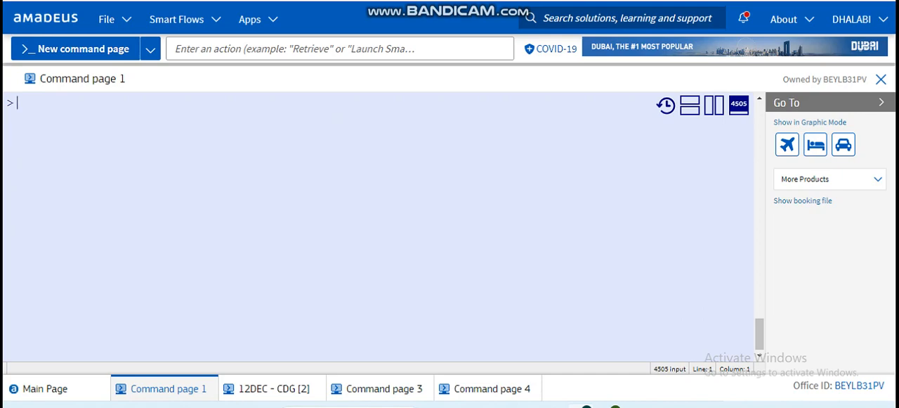
click(784, 19)
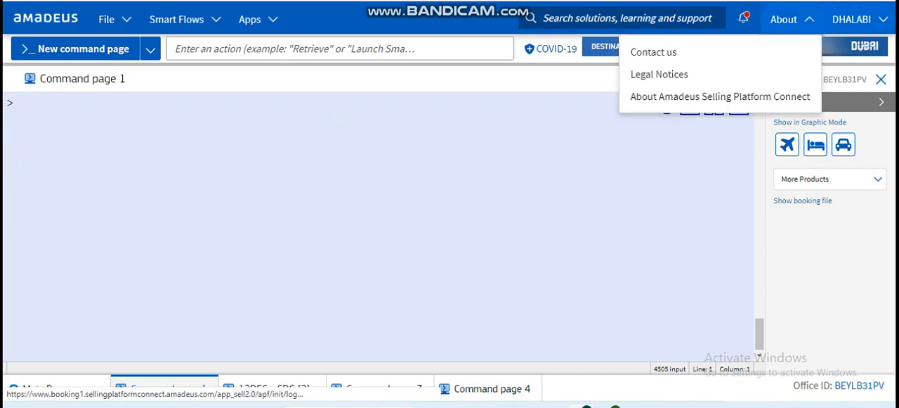
click(851, 19)
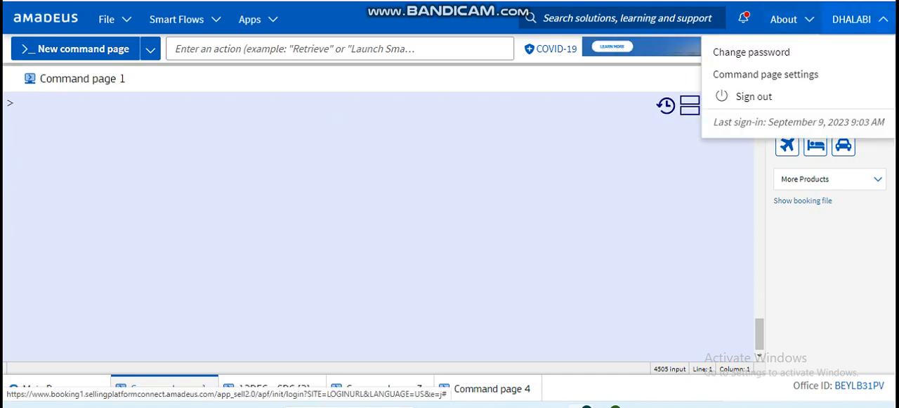
mouse_move(753, 95)
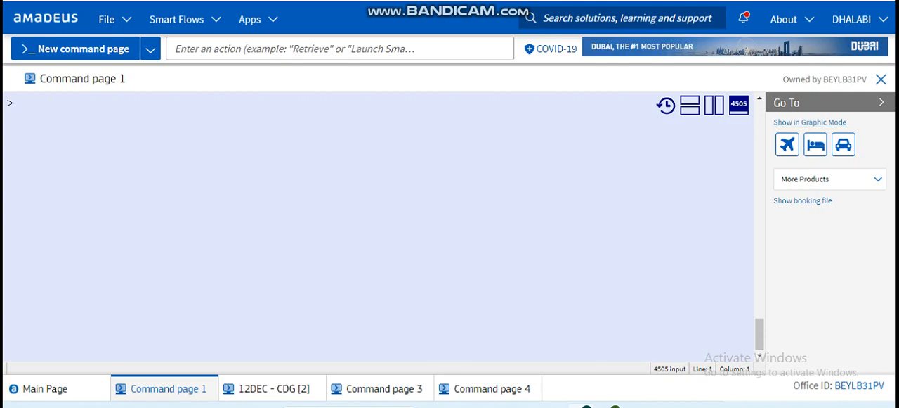
- Enter a retrieve, view the empty booking file's passenger and contact sections in graphic mode, and return to commands
text(SGGHSHSFFD)
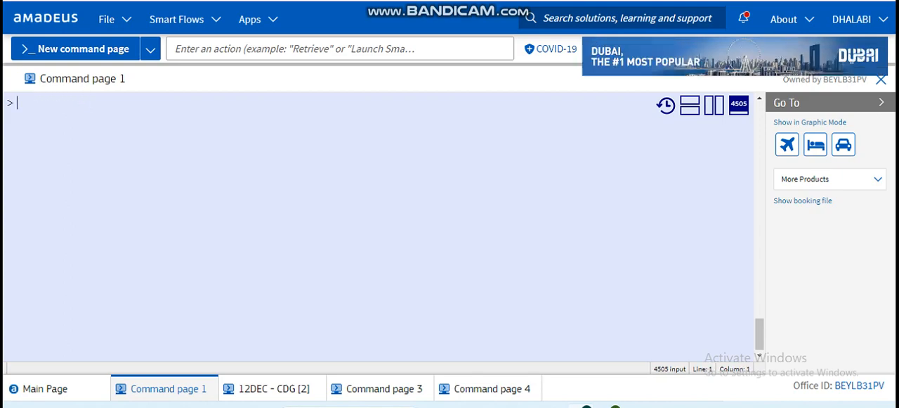
click(803, 200)
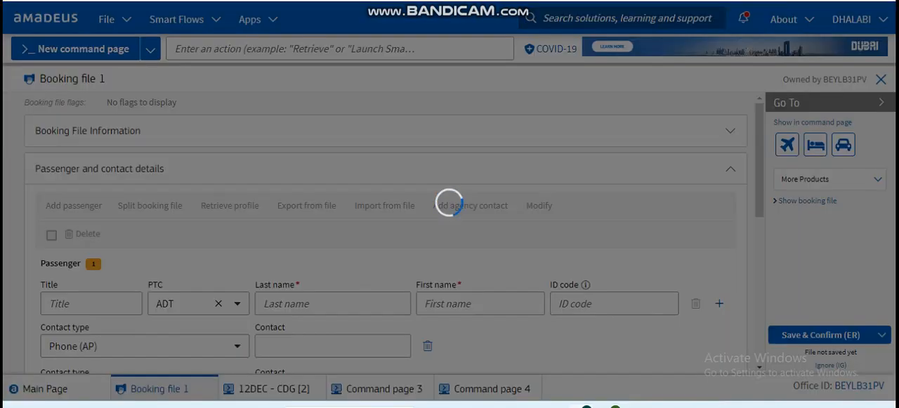
scroll(down, 3)
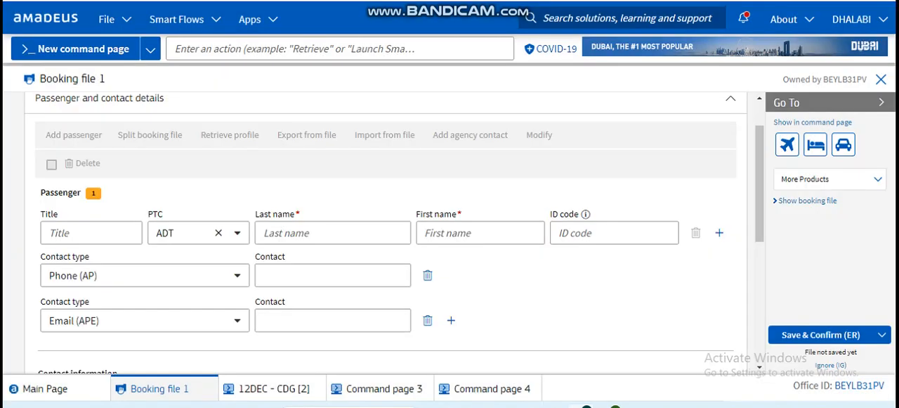
scroll(down, 3)
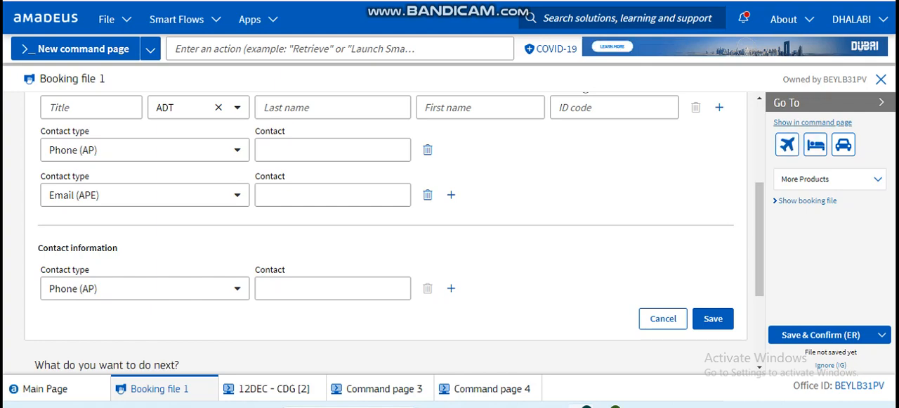
click(164, 388)
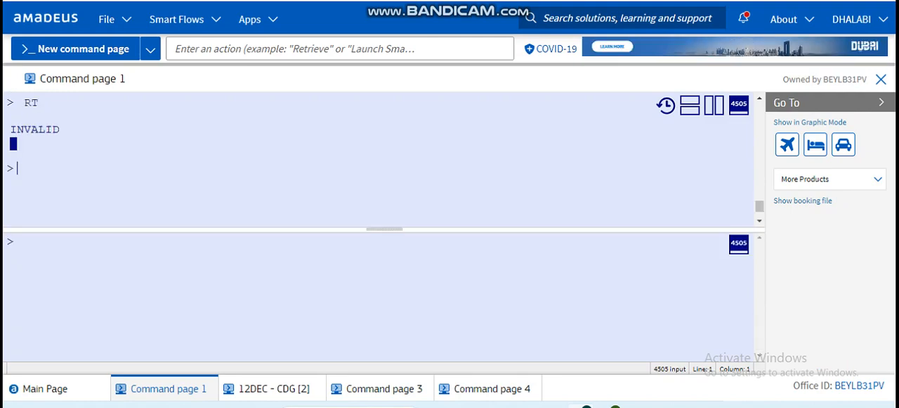
- Split the command page side by side, then top and bottom, then close back to one area
click(711, 104)
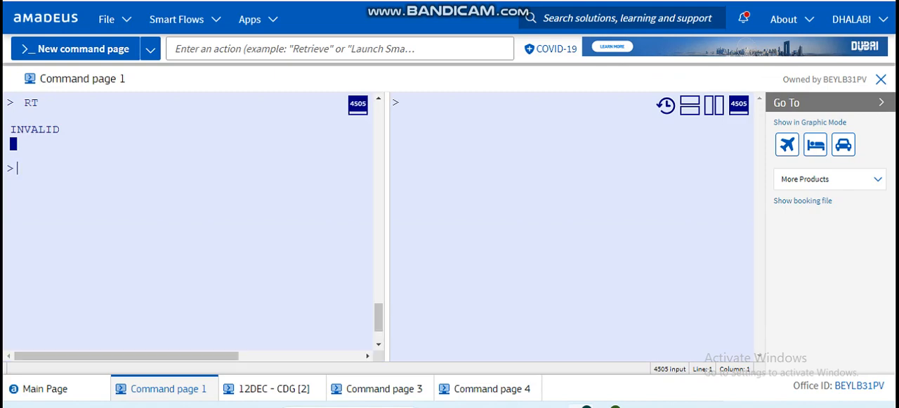
click(688, 104)
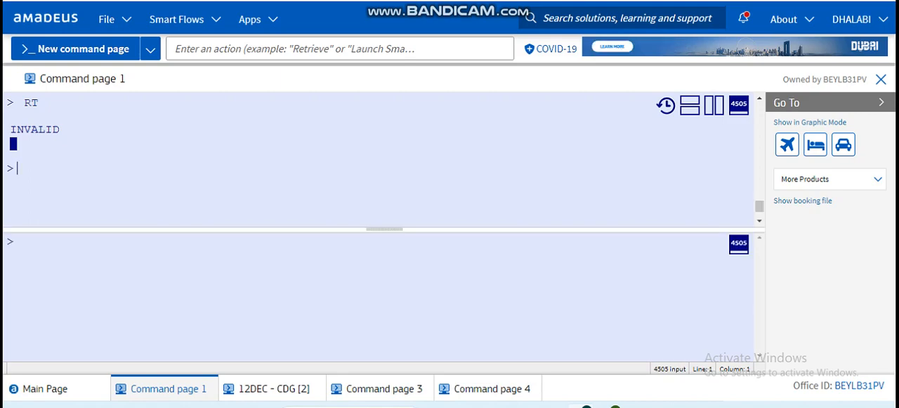
click(711, 104)
text(IG)
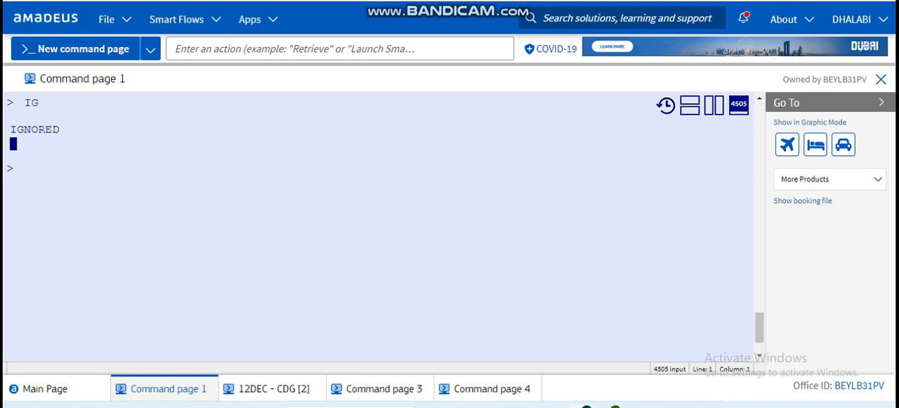
- Request 10 January Istanbul–JFK availability with AN10JANISTJFK
text(AN1)
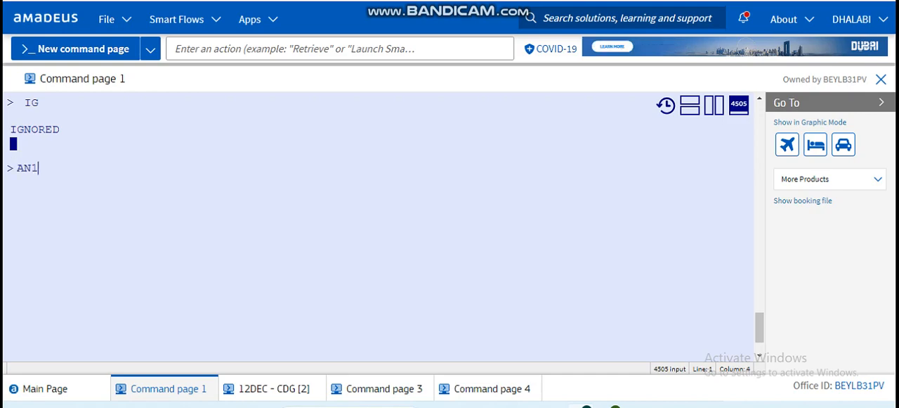
text(0JAN)
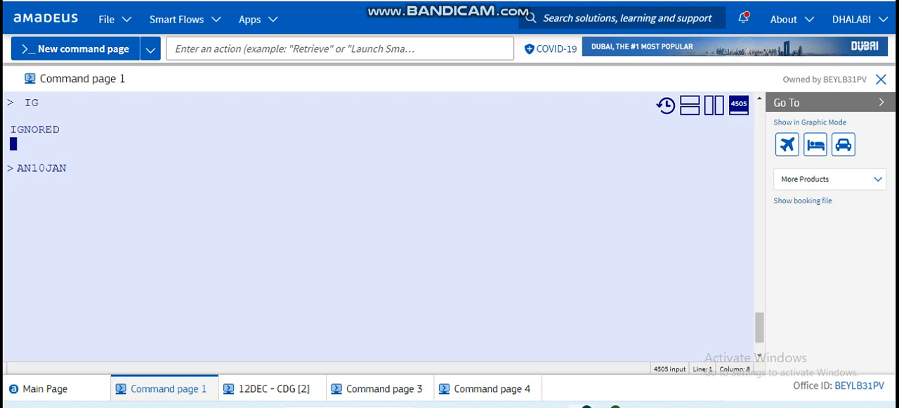
text(ISTJ)
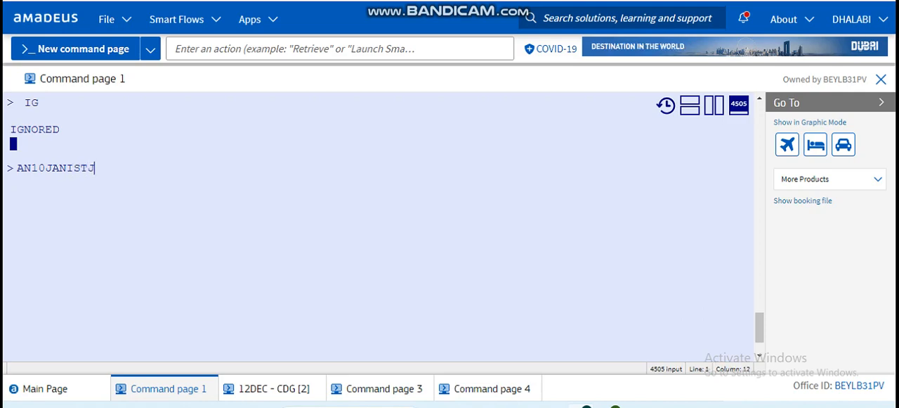
key(Return)
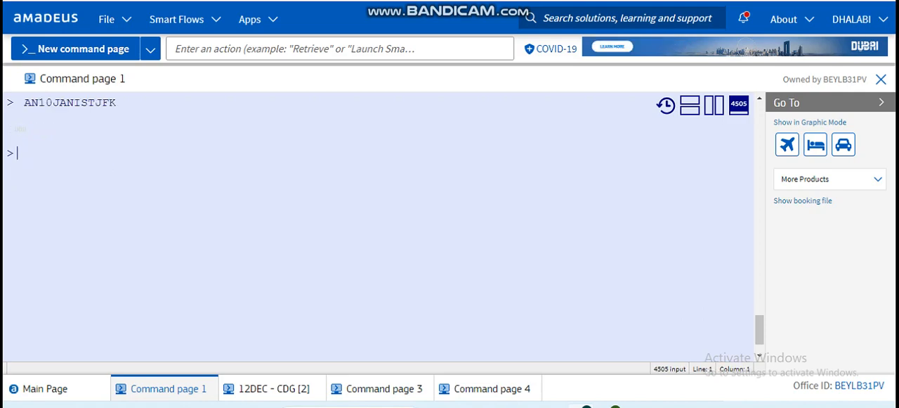
key(Return)
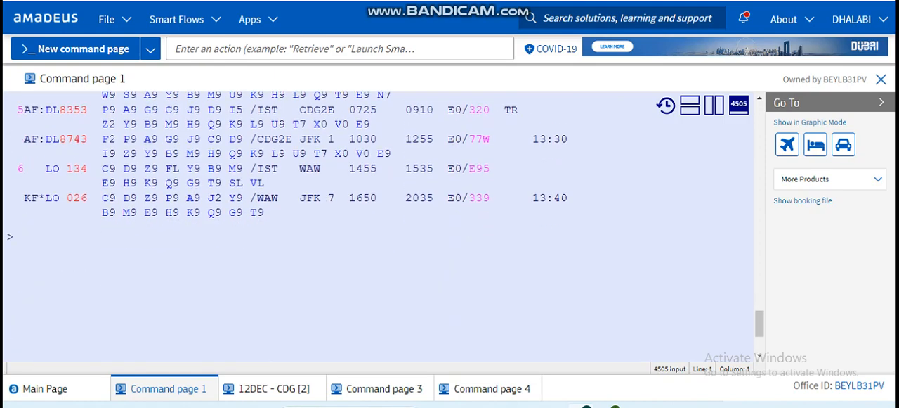
- Attempt a seat sell such as SS1C1 from the availability display, correcting a mistyped entry
text(S11)
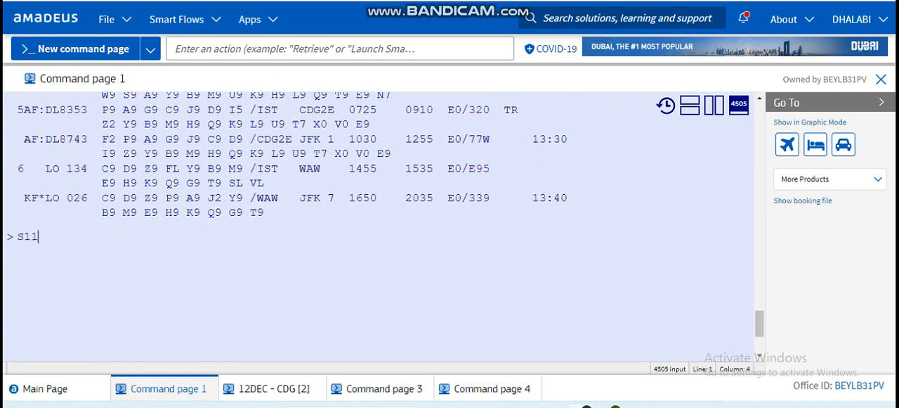
key(Backspace)
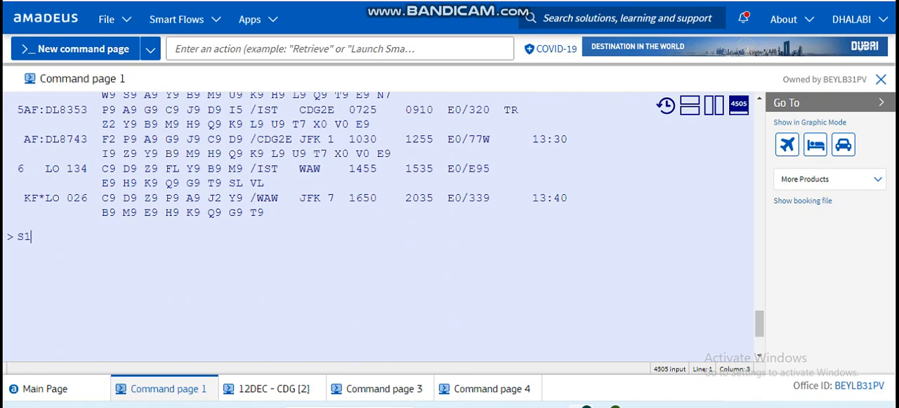
text(S)
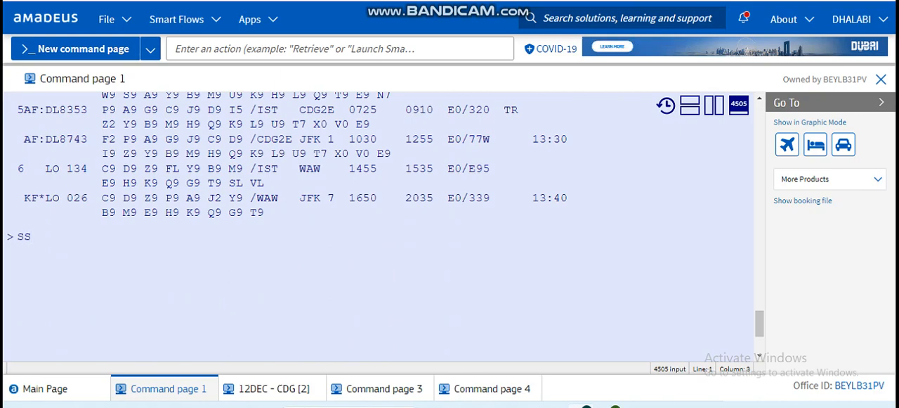
key(Return)
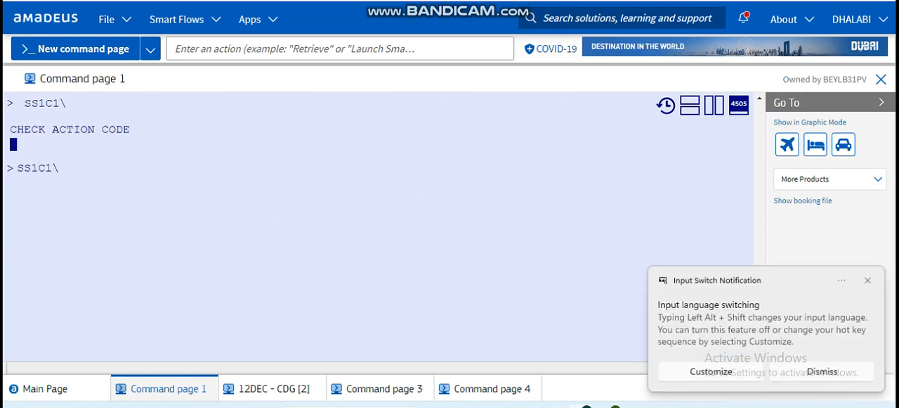
key(Return)
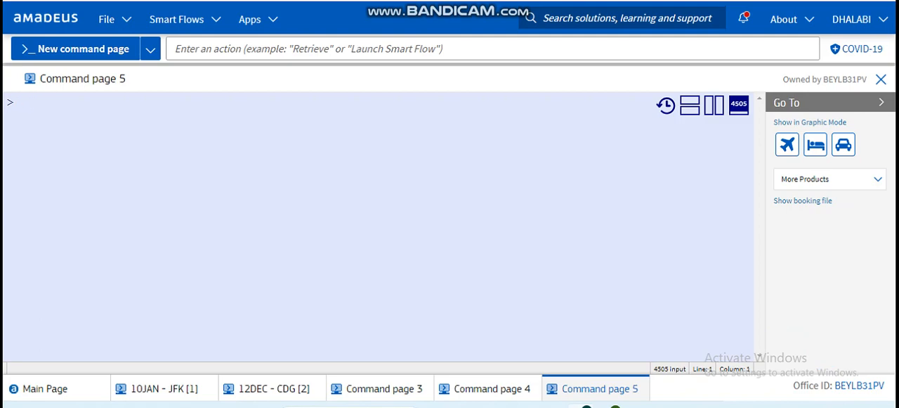
- Type the availability entry AN15DECJFK on Command page 5 without submitting it
text(AN15D)
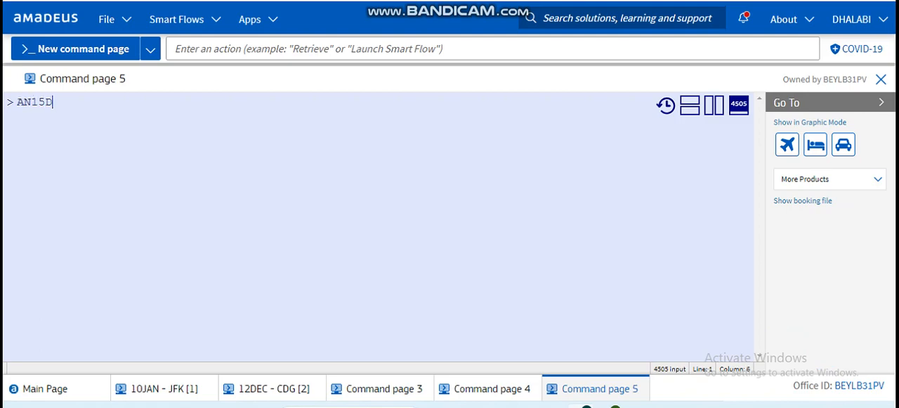
text(ECJFK)
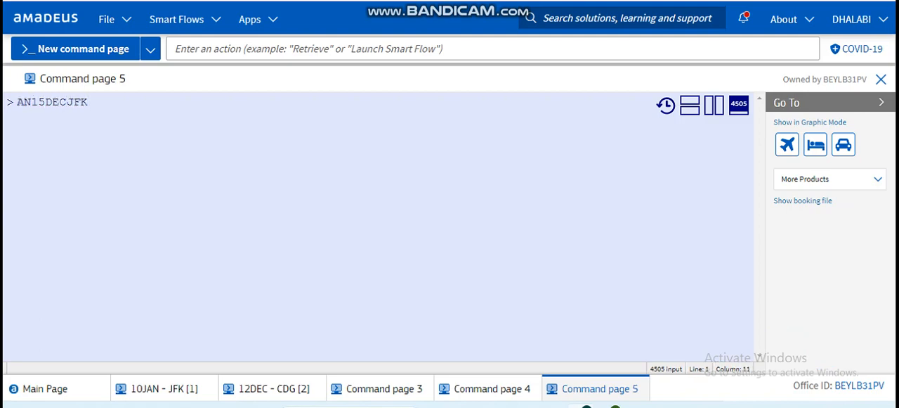